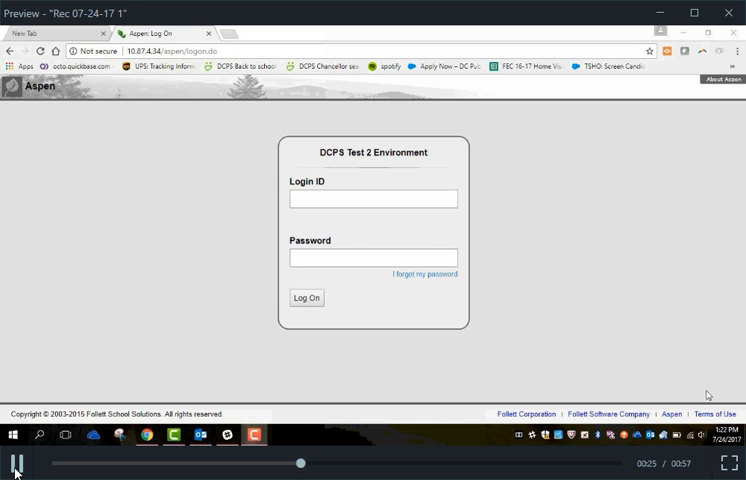
mouse_move(300, 188)
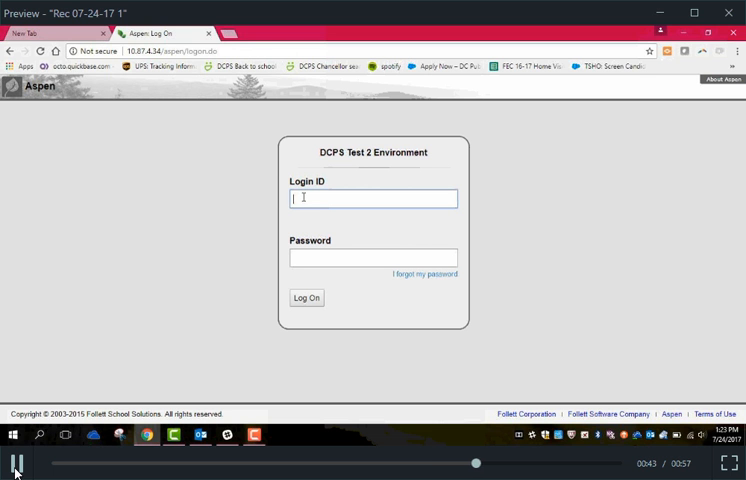
Log on with the teacher login ID and password to reach the 2016-2017 home page
text(oti)
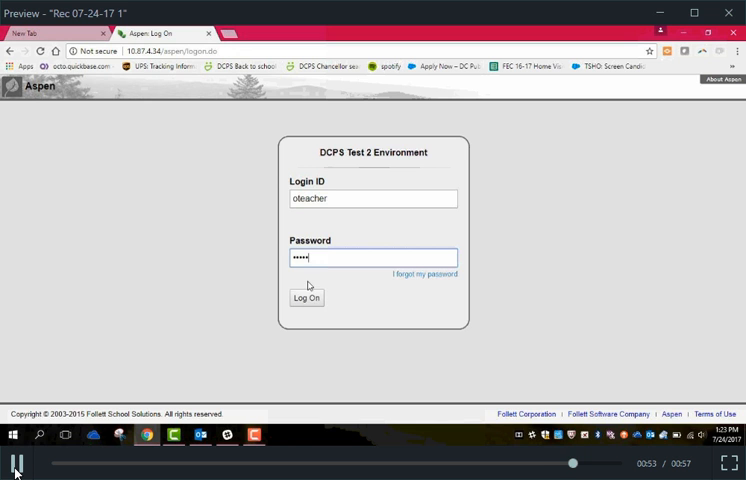
click(306, 296)
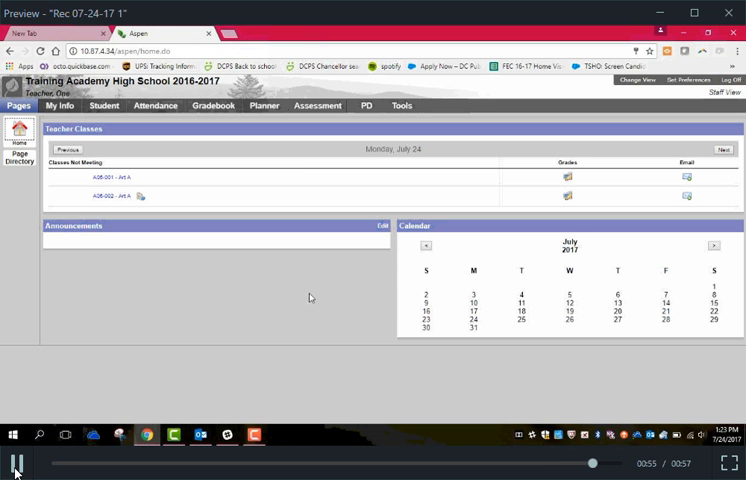